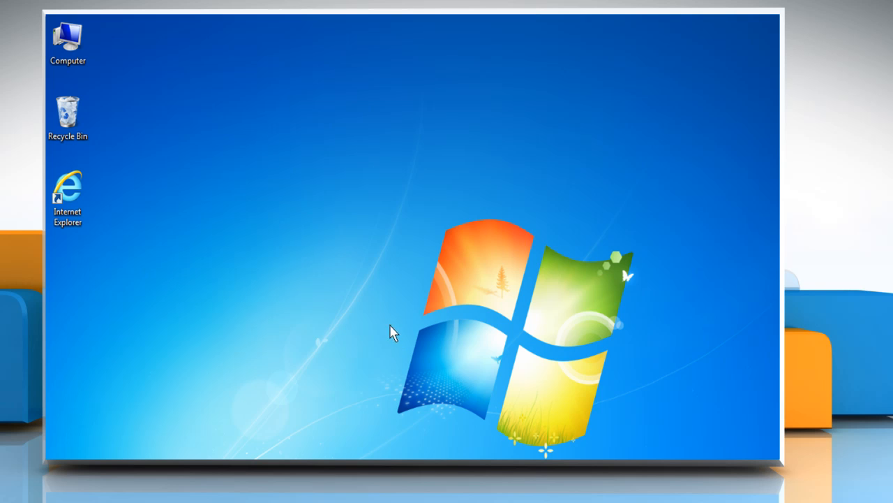
# Launch Internet Explorer from its desktop shortcut via the right-click Open option
pyautogui.rightClick(67, 189)
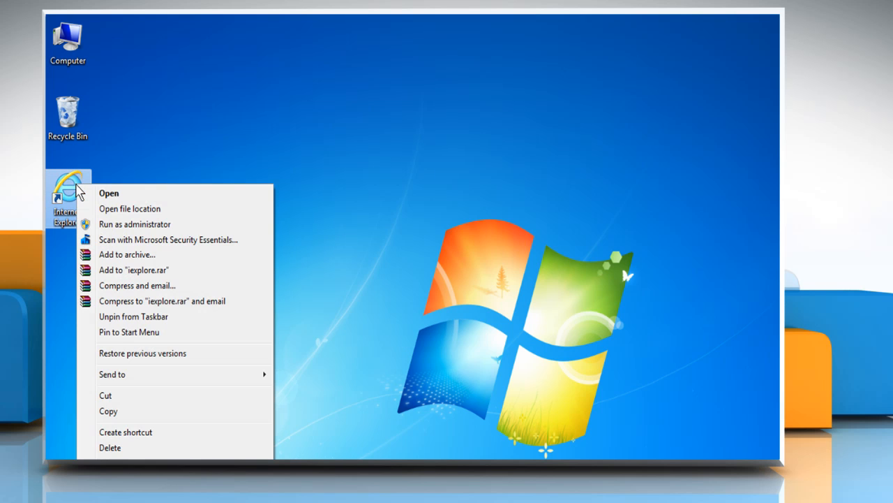
pyautogui.click(109, 193)
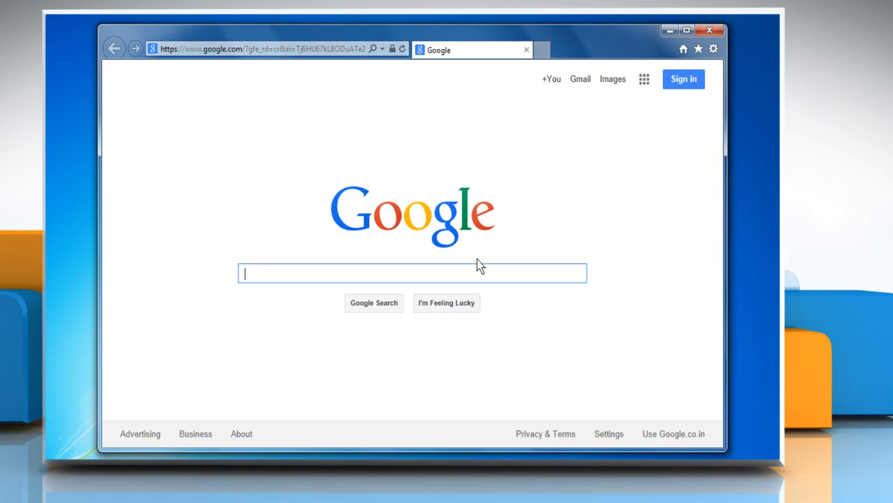
pyautogui.click(265, 48)
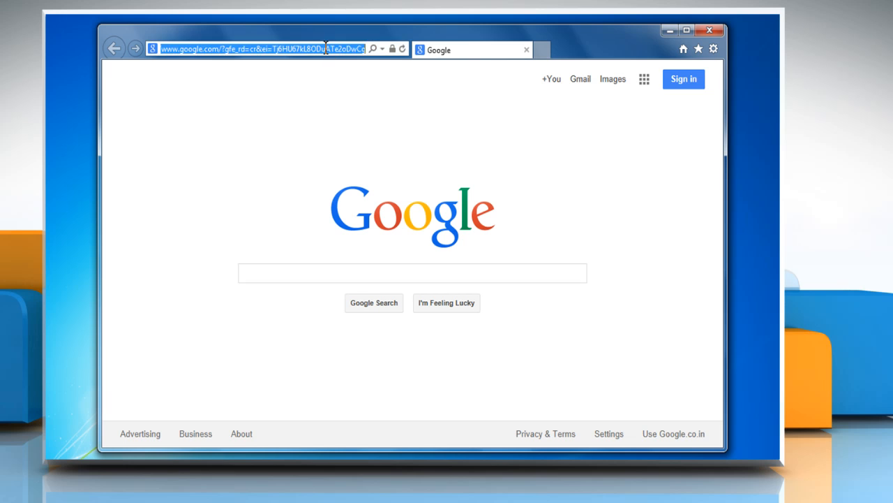
pyautogui.write('www.gmail.com')
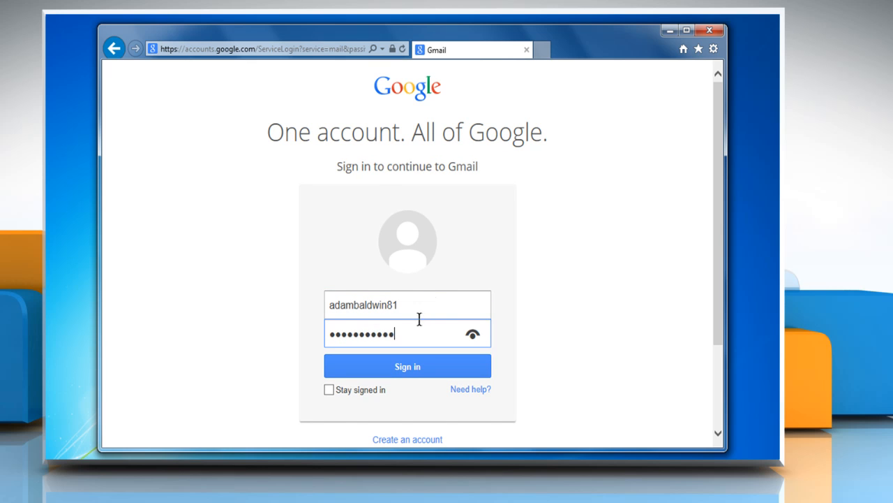
pyautogui.click(408, 365)
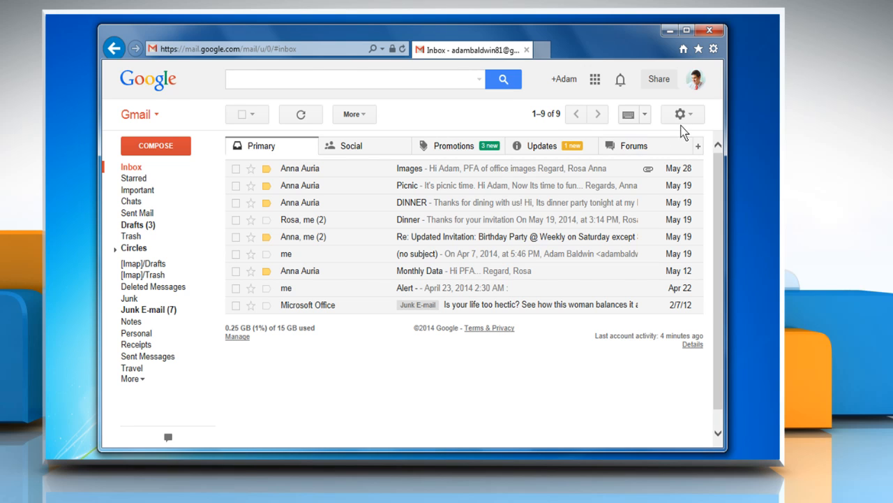
# Show the Forwarding and POP/IMAP section of Gmail settings
pyautogui.click(679, 115)
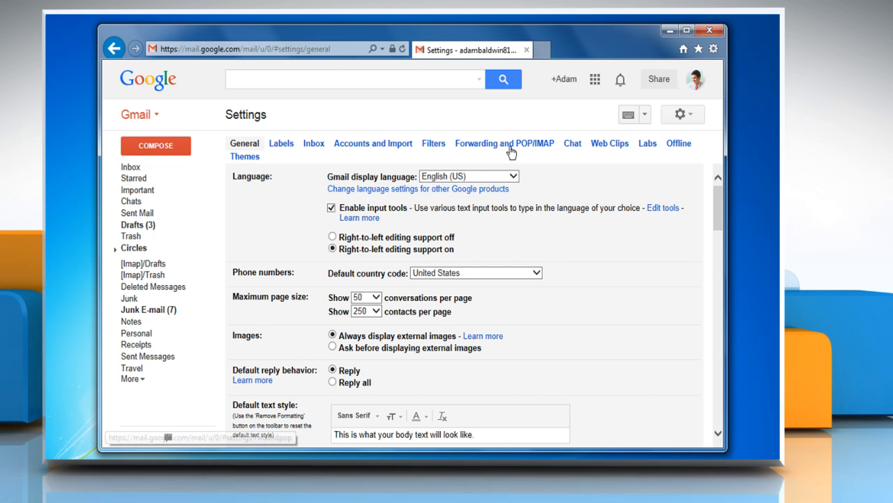
pyautogui.click(505, 142)
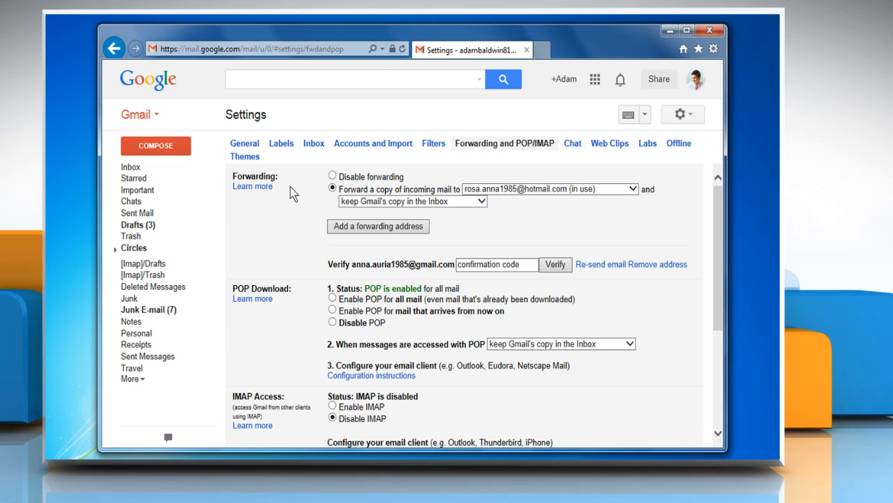
# Choose to remove the in-use forwarding address from the forwarding address list
pyautogui.click(331, 175)
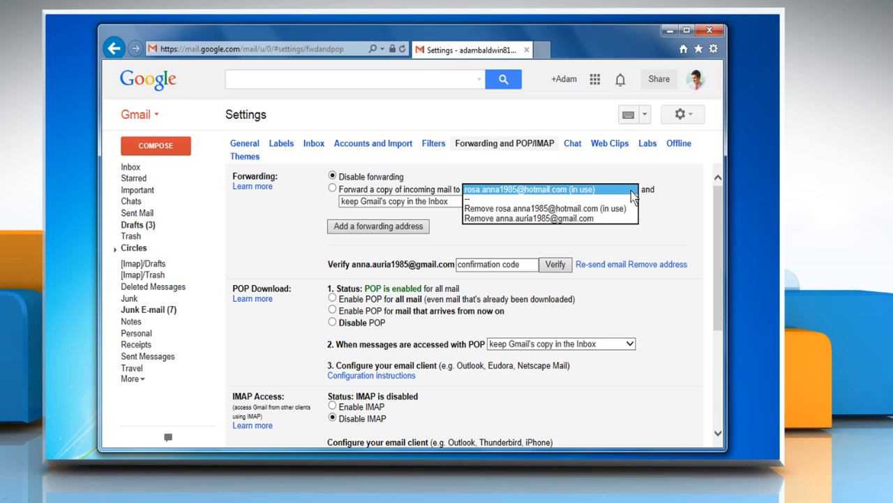
pyautogui.moveTo(630, 201)
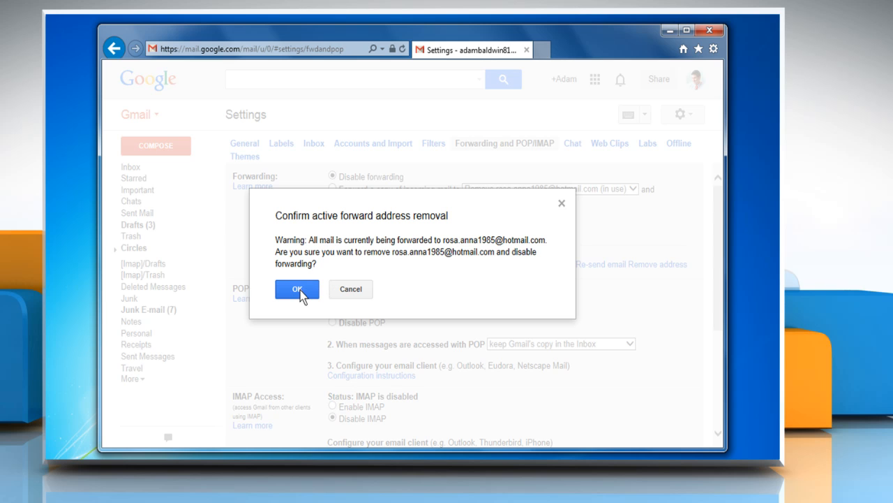
pyautogui.click(296, 289)
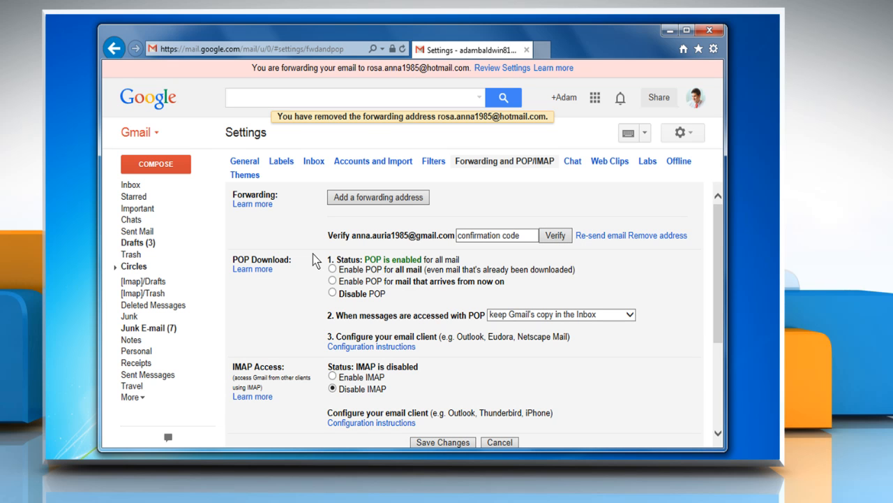